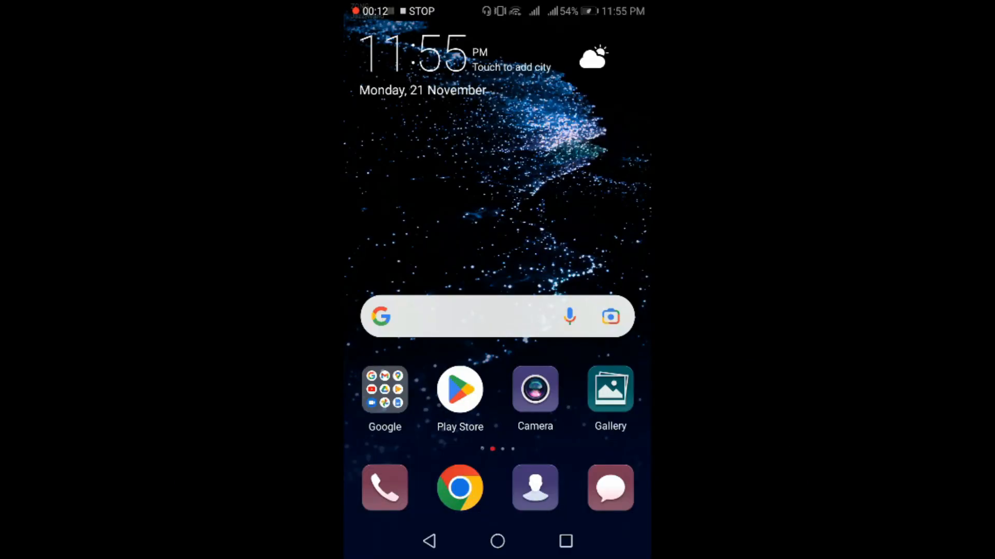
Step: Swipe the home screen to the page containing the WA Business icon
{"action": "scroll", "scroll_direction": "left", "scroll_amount": 3}
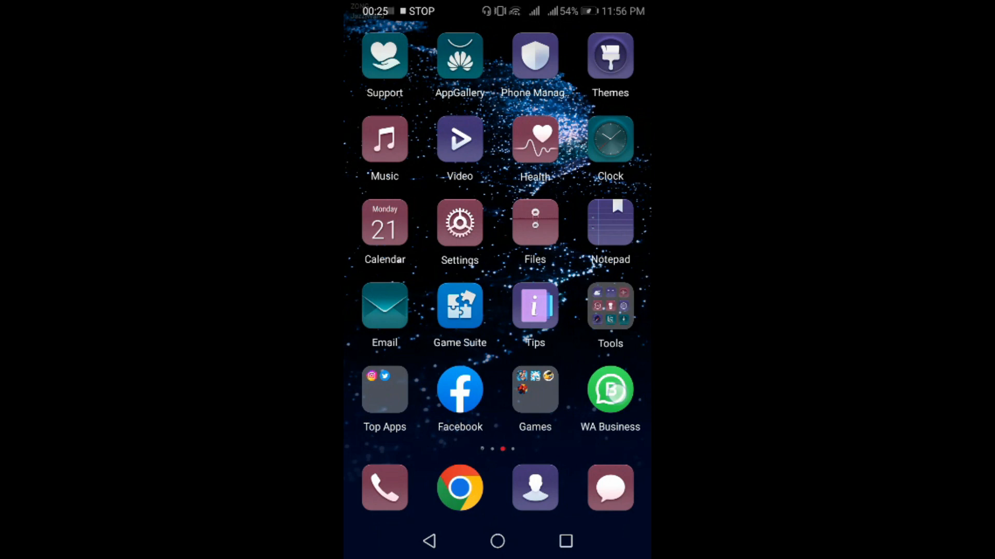
Step: Launch WA Business, accept the terms and start registering a different +92 Pakistan number
{"action": "left_click", "coordinate": [609, 389]}
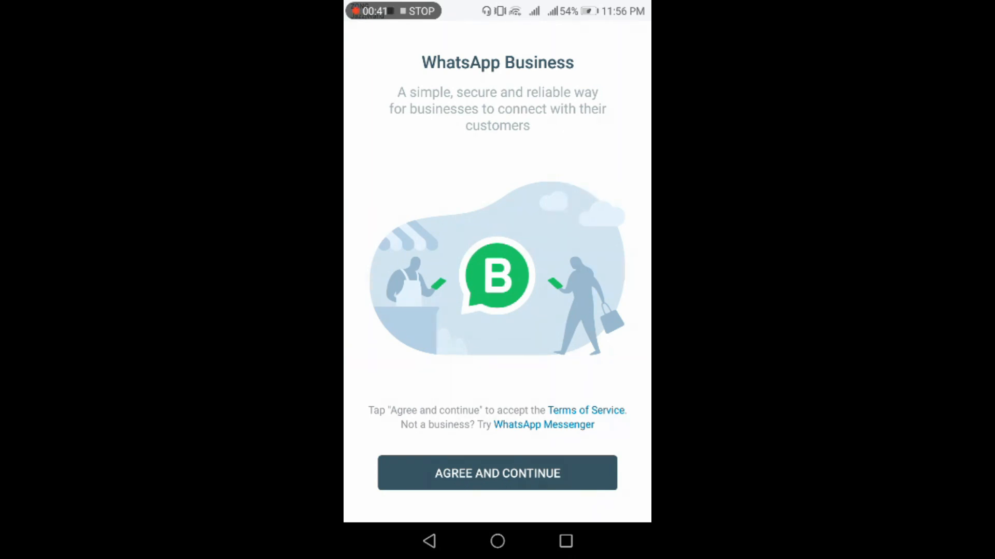
{"action": "left_click", "coordinate": [497, 472]}
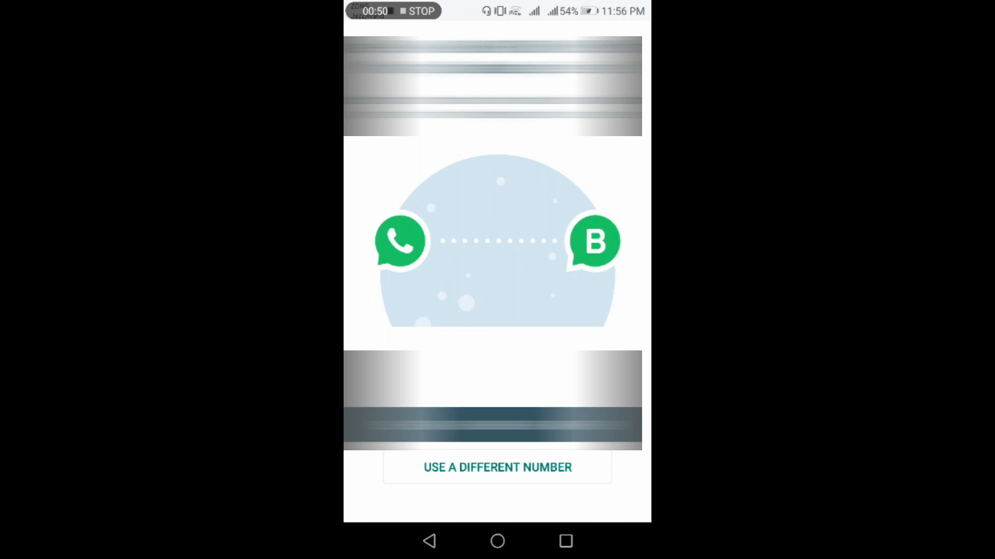
{"action": "left_click", "coordinate": [570, 470]}
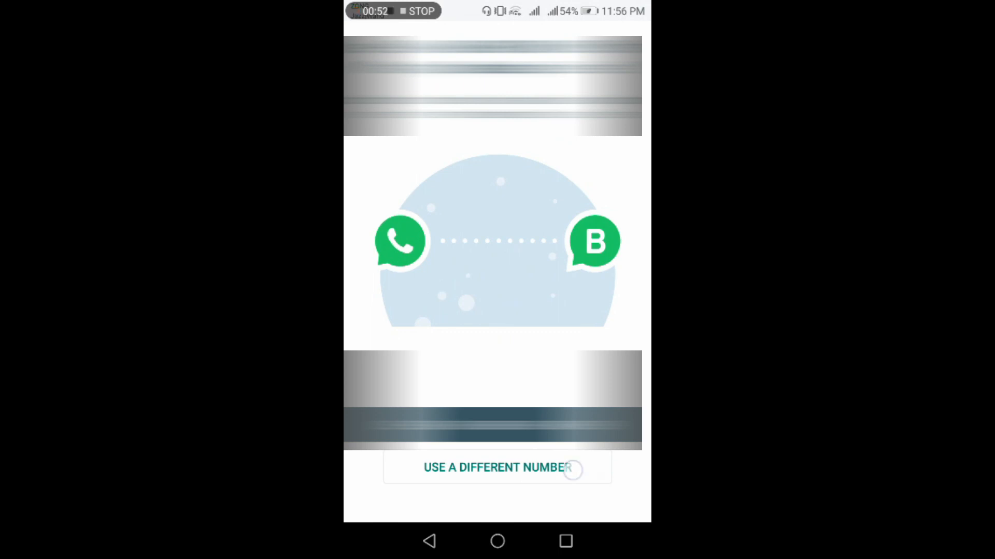
{"action": "left_click", "coordinate": [496, 467]}
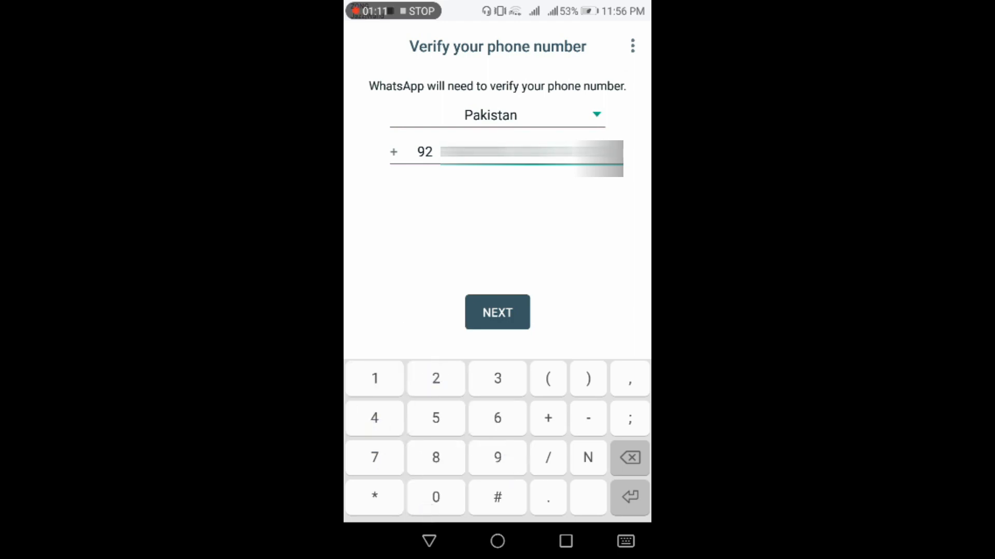
Step: Submit the phone number and confirm it is correct in the dialog
{"action": "left_click", "coordinate": [496, 311]}
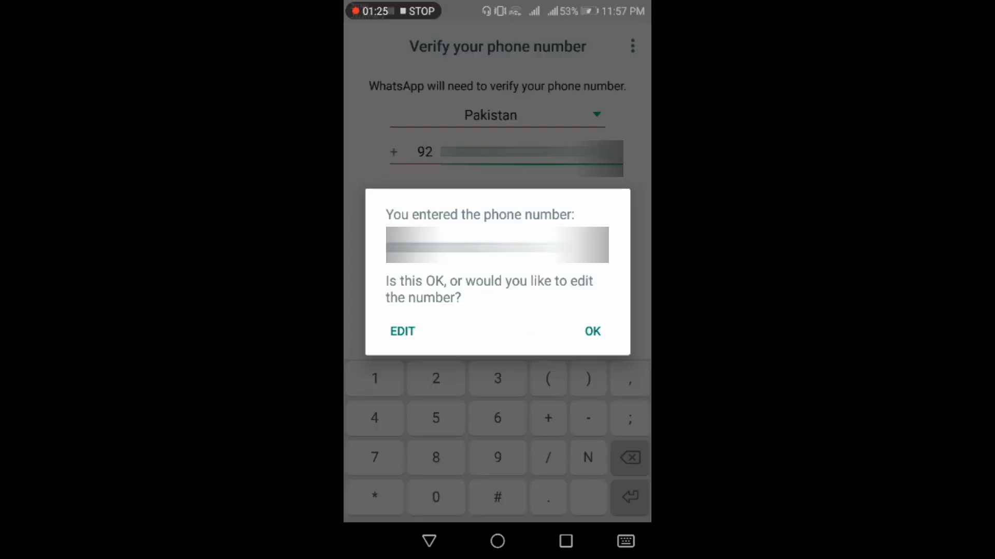
{"action": "left_click", "coordinate": [592, 332]}
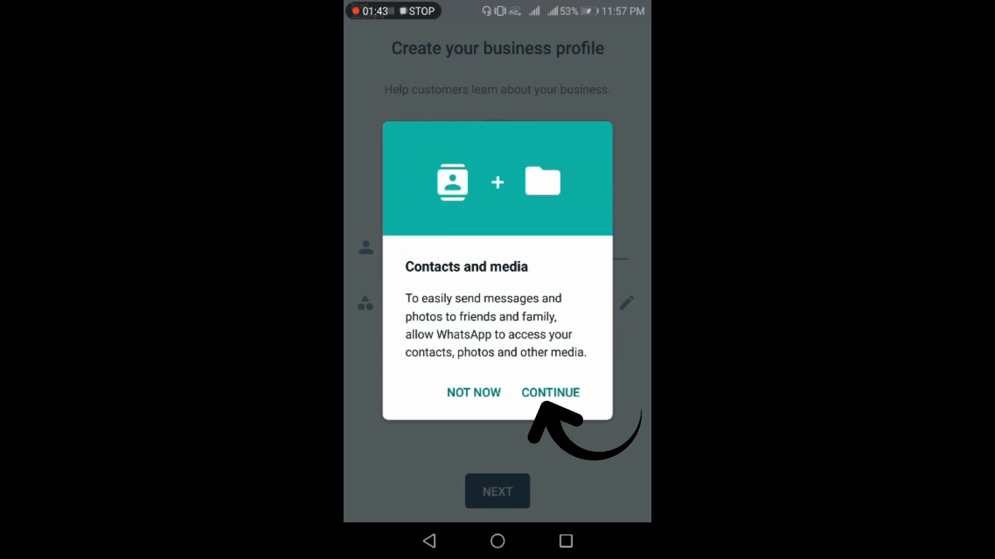
Step: Grant WhatsApp Business access to contacts and to photos and media
{"action": "left_click", "coordinate": [550, 392]}
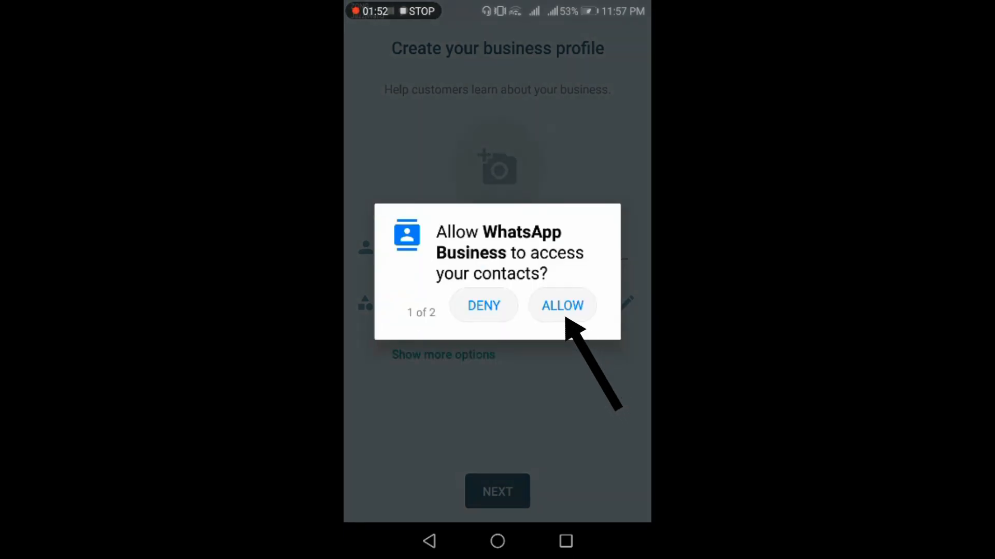
{"action": "left_click", "coordinate": [561, 305]}
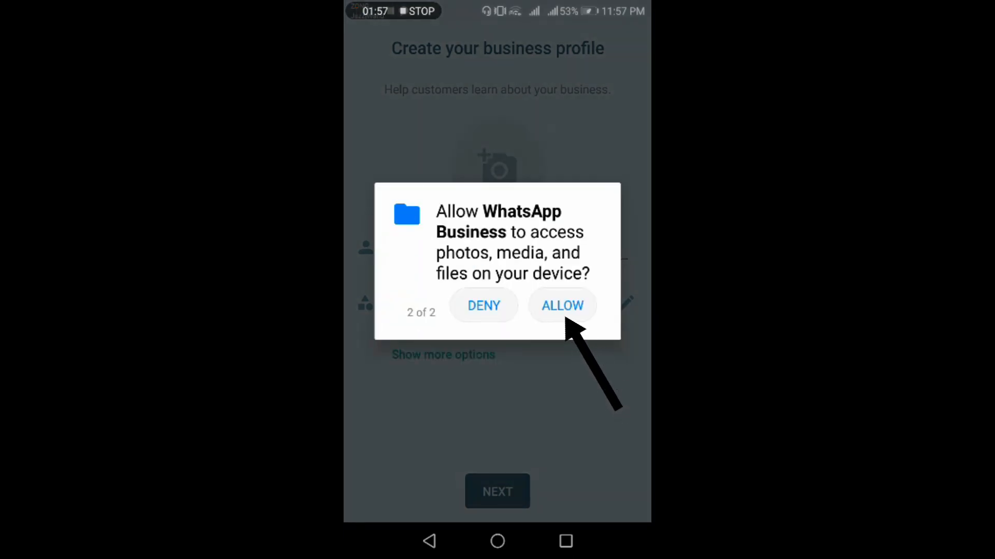
{"action": "left_click", "coordinate": [562, 304]}
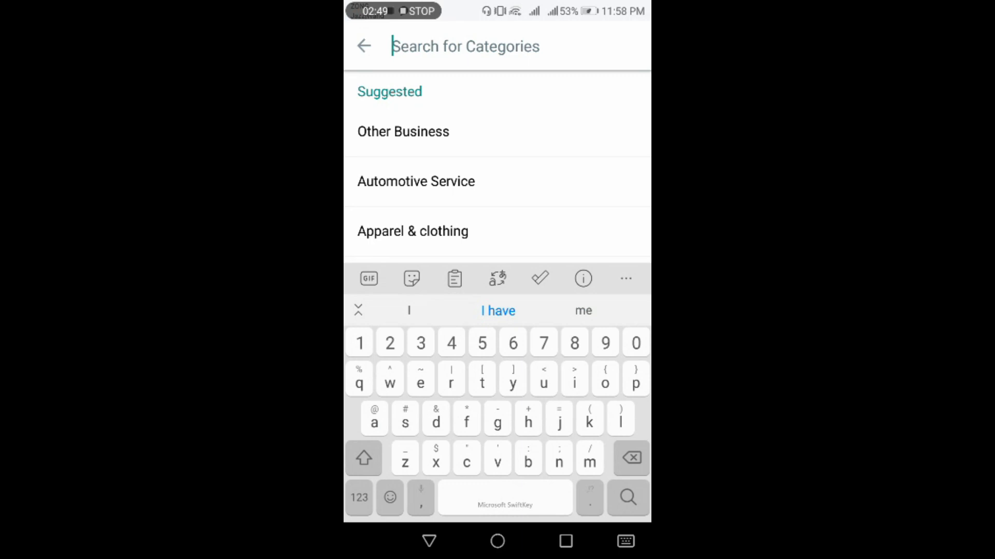
Step: Choose Automotive Service as the category, reveal the extra fields and submit the business profile
{"action": "left_click", "coordinate": [390, 180]}
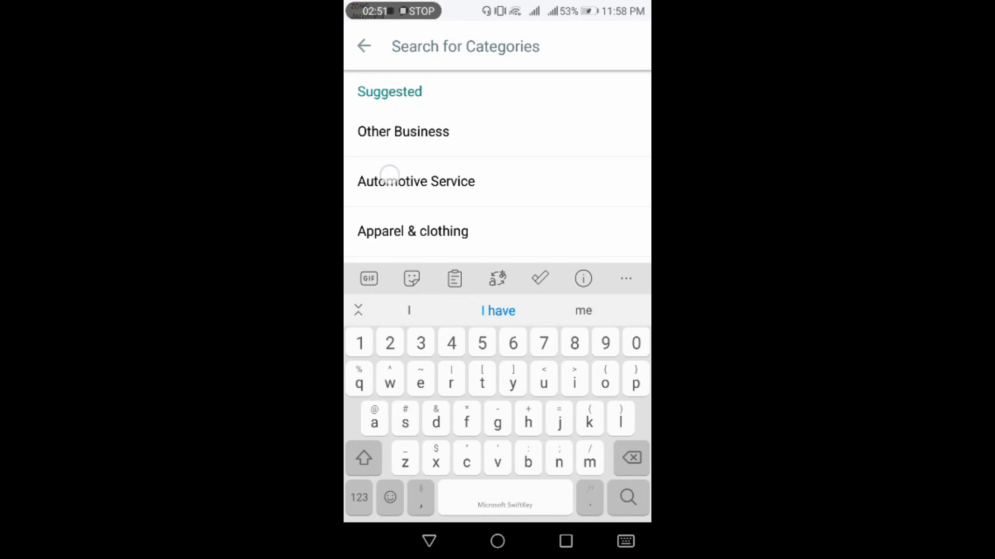
{"action": "left_click", "coordinate": [415, 180]}
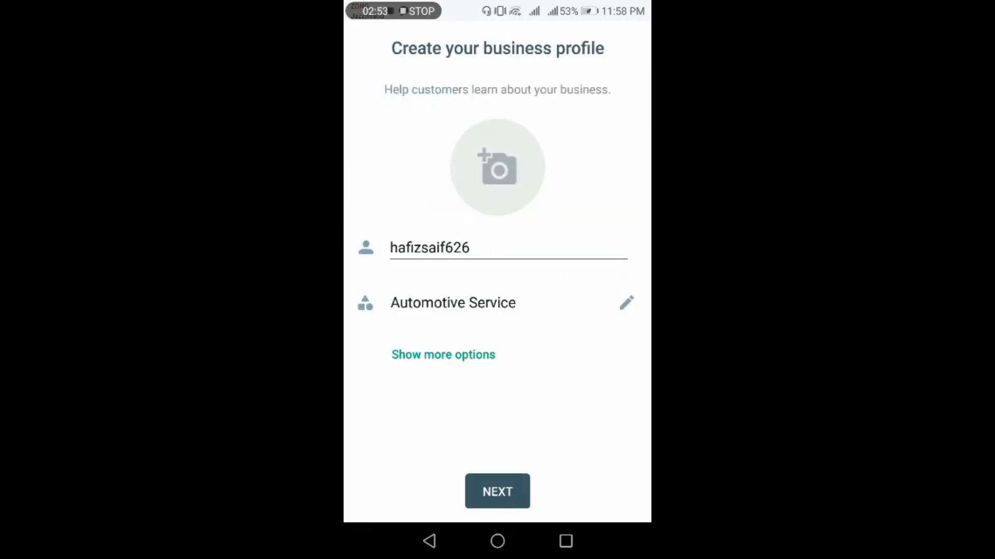
{"action": "left_click", "coordinate": [443, 354]}
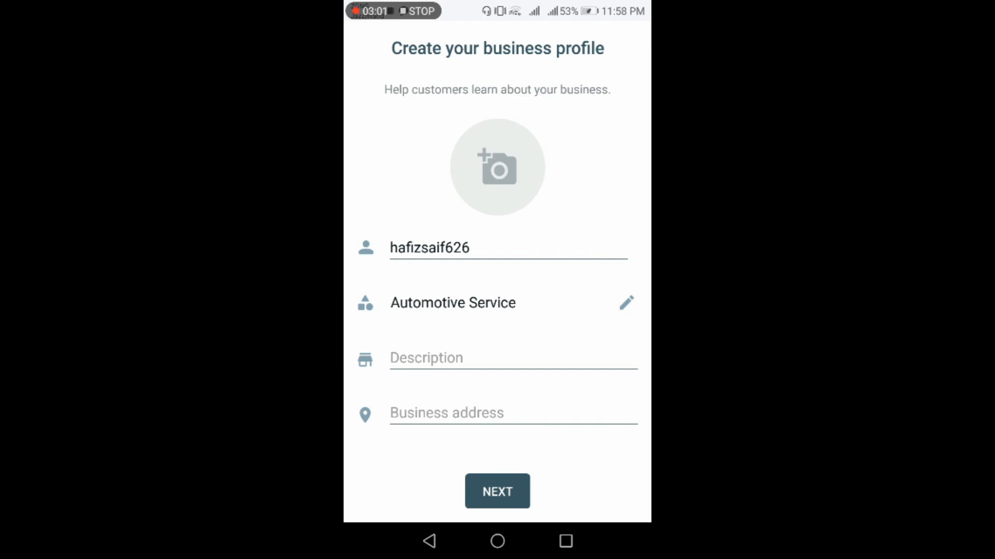
{"action": "left_click", "coordinate": [496, 491]}
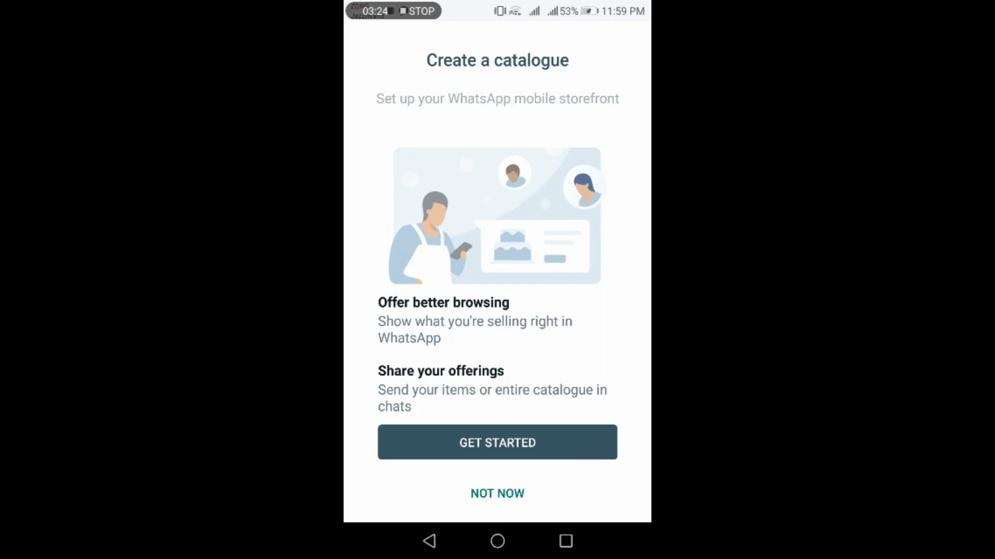
Step: Skip catalogue creation with Not Now to reach the business home screen
{"action": "left_click", "coordinate": [496, 493]}
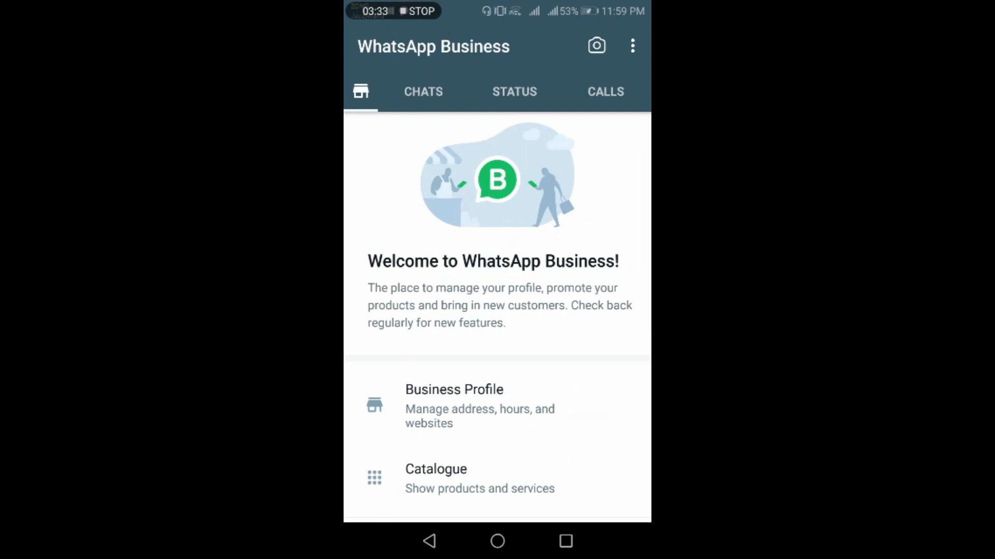
{"action": "scroll", "scroll_direction": "down", "scroll_amount": 3}
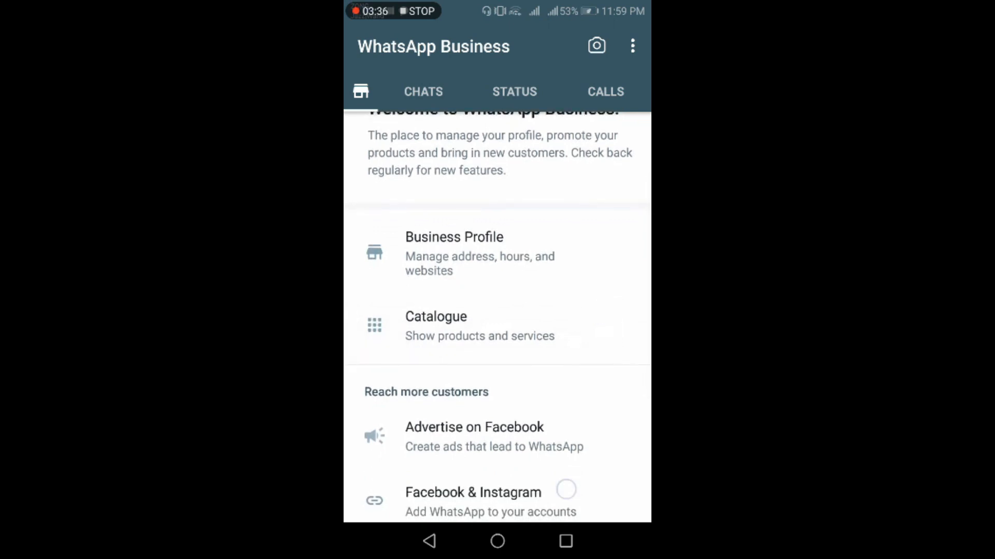
{"action": "scroll", "scroll_direction": "down", "scroll_amount": 3}
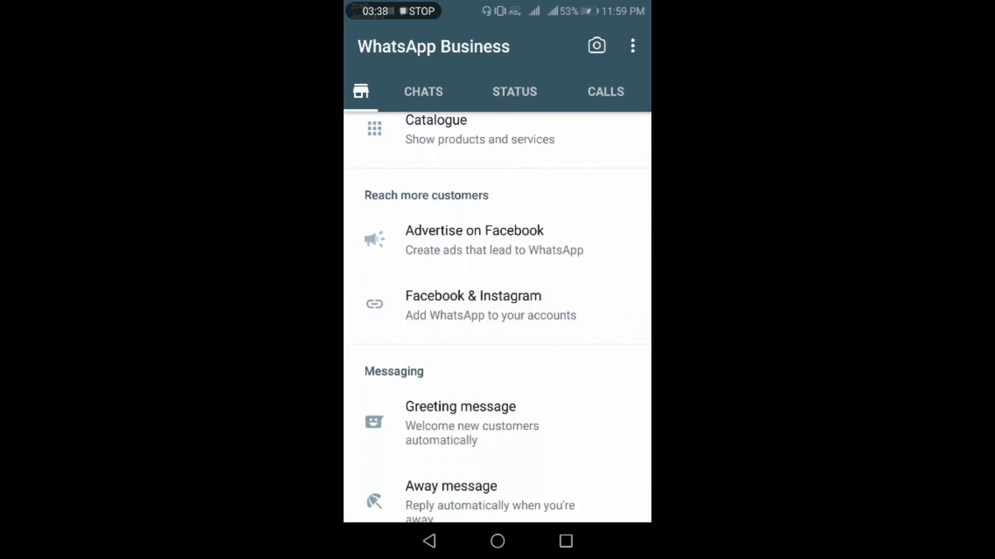